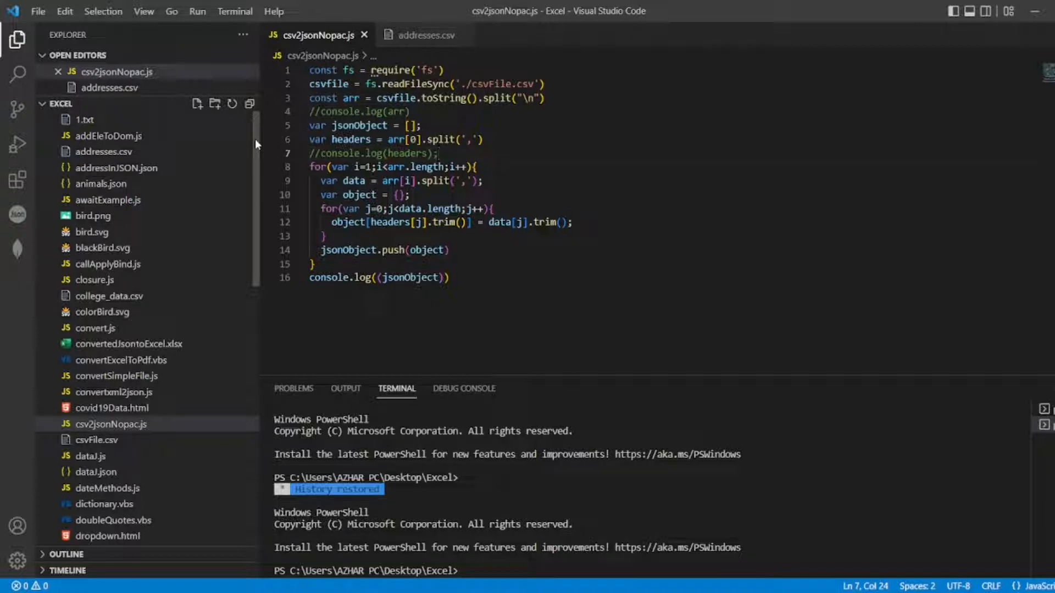
Start a new file in the EXCEL folder from the Explorer sidebar
click(198, 103)
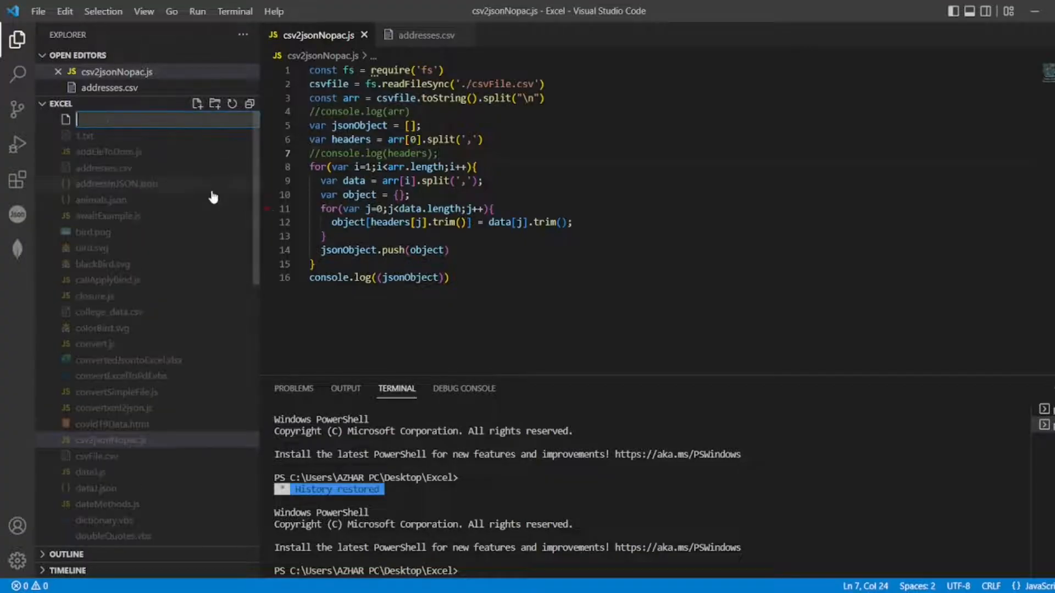
Name the new file singleLineifElse.js and begin typing var in its editor
text(singleLin)
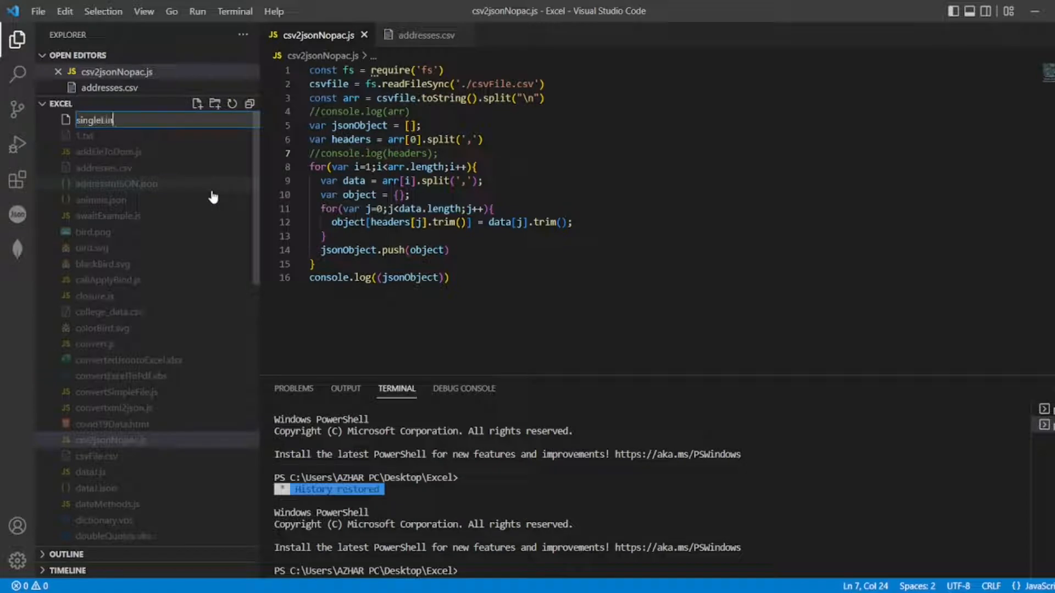
text(et)
text(var)
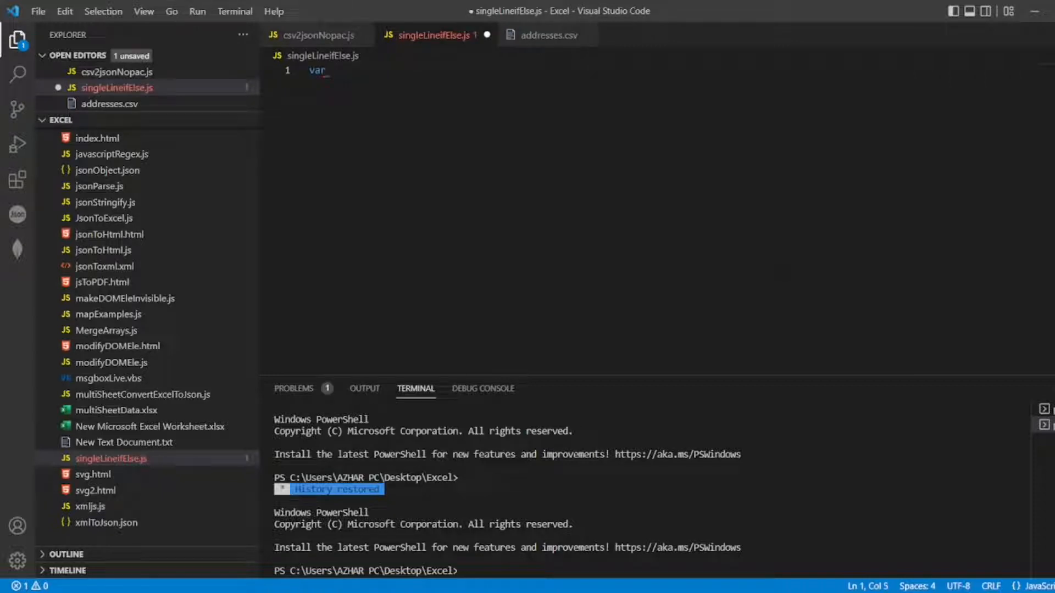
Declare var c=0 and start an if statement on the next line
text(c;)
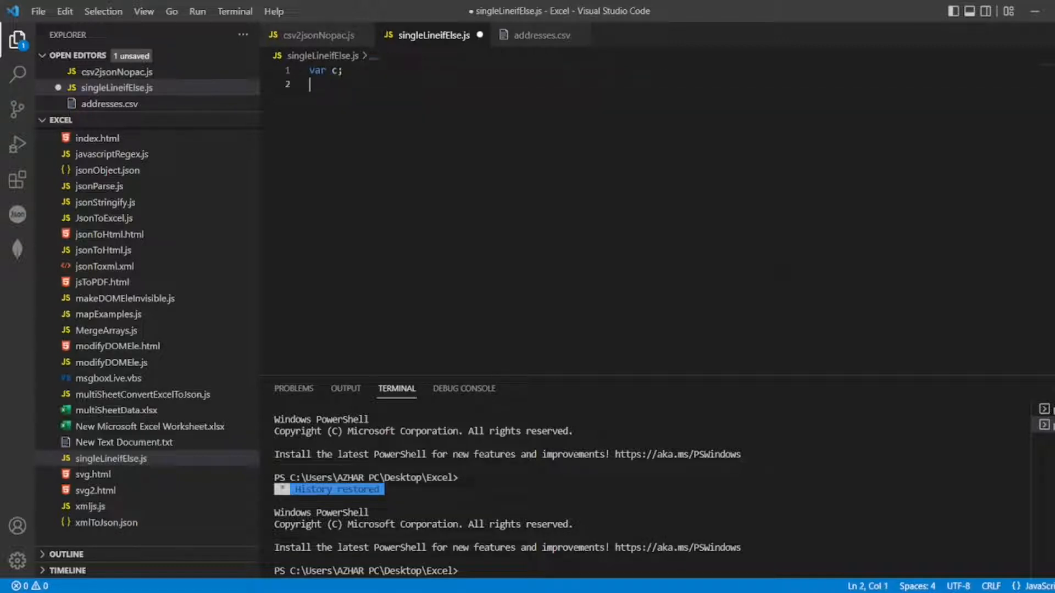
key(Enter)
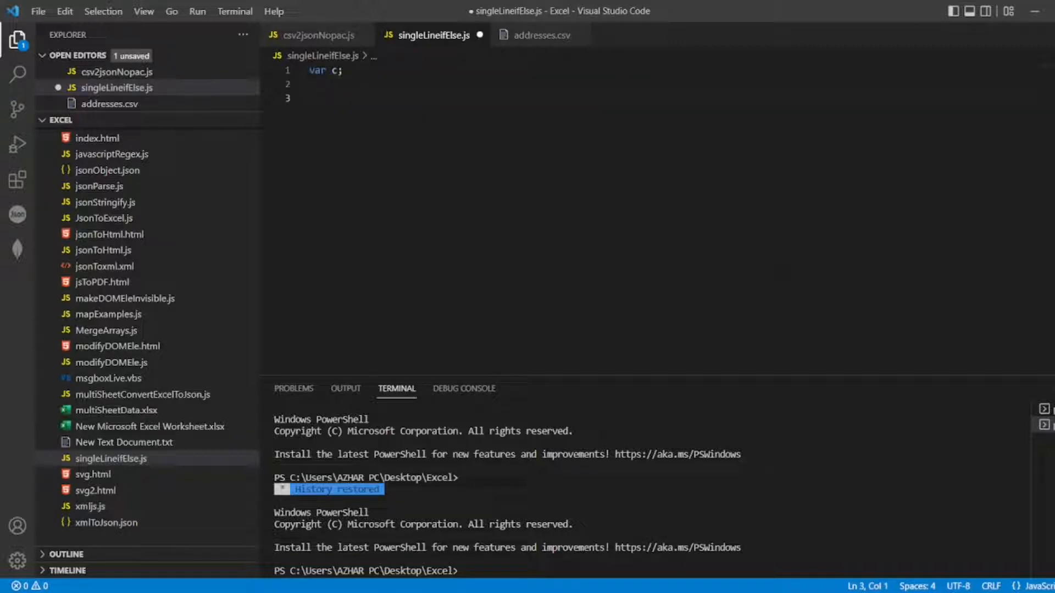
text(if()
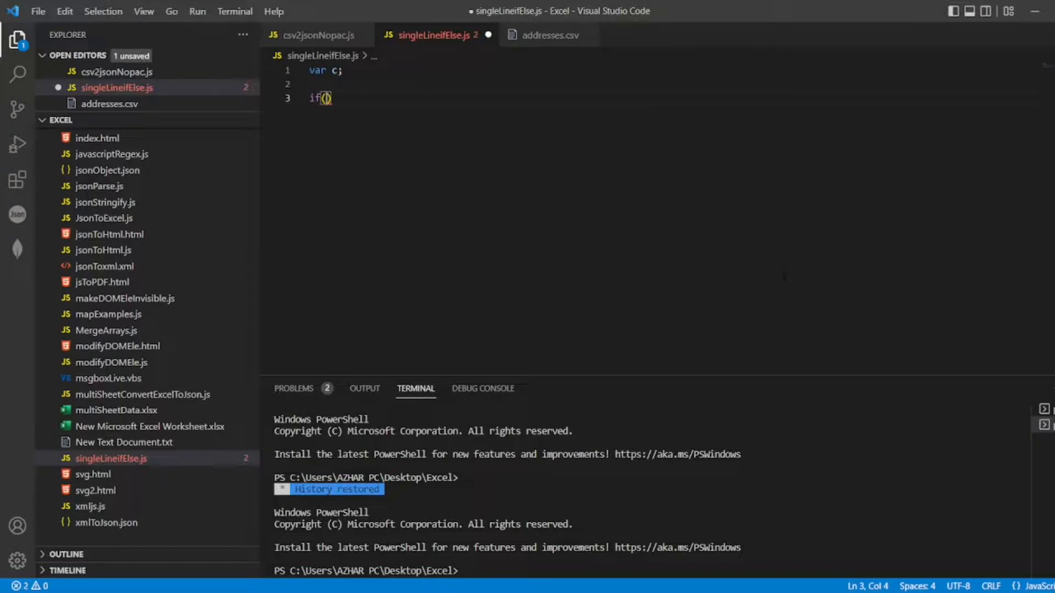
text(=0)
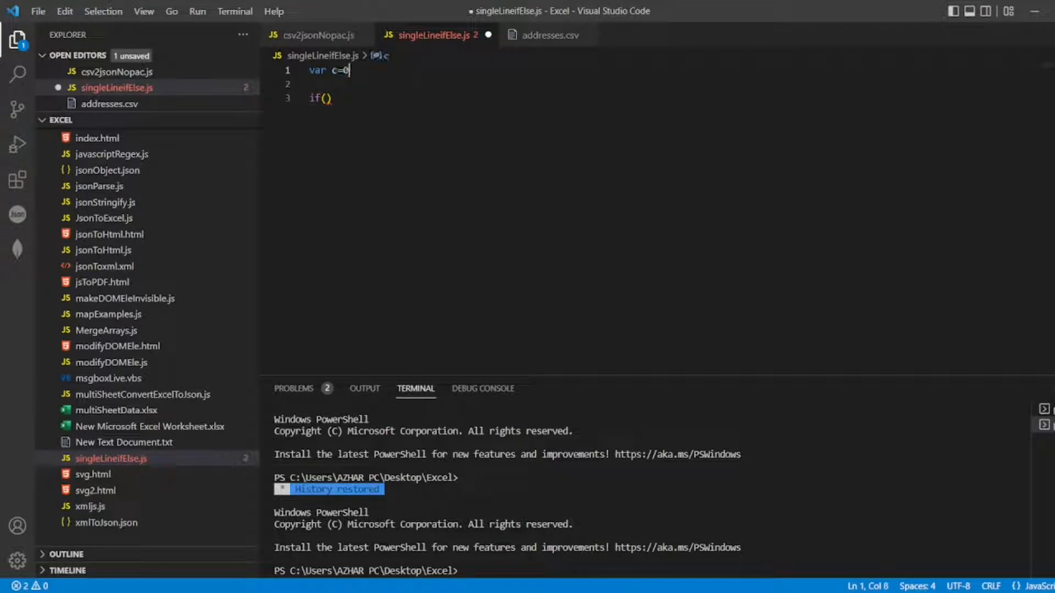
Fill in the if condition a=b with body c=c+1, then begin an elseif
click(324, 99)
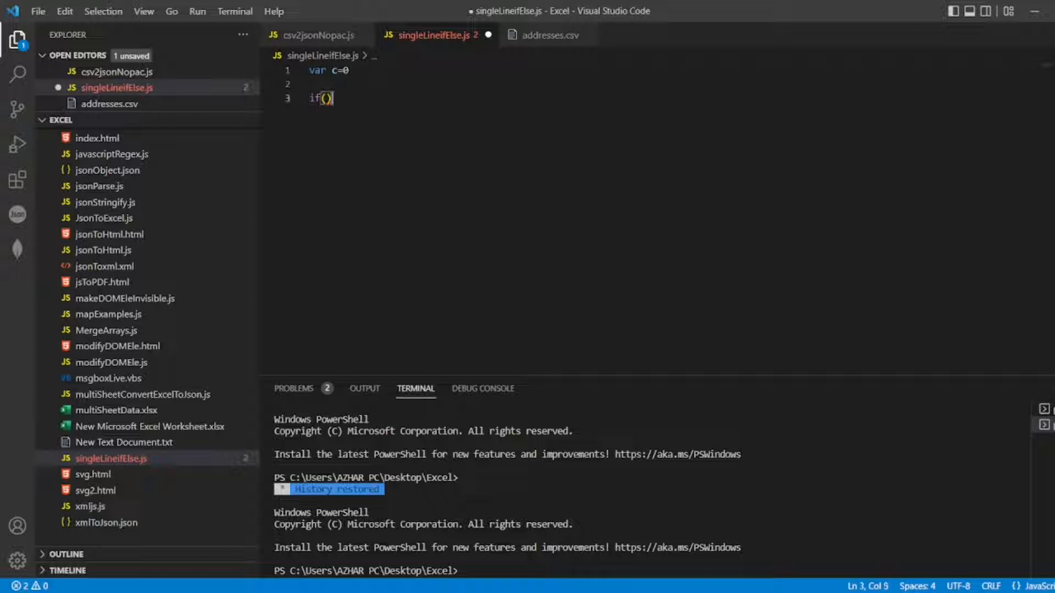
click(323, 99)
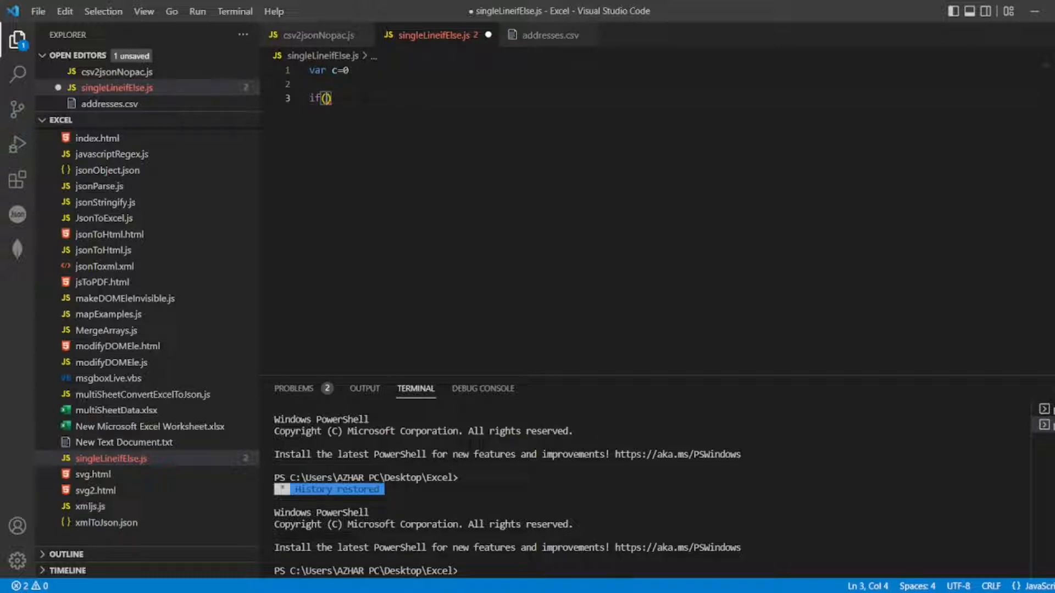
text(a=)
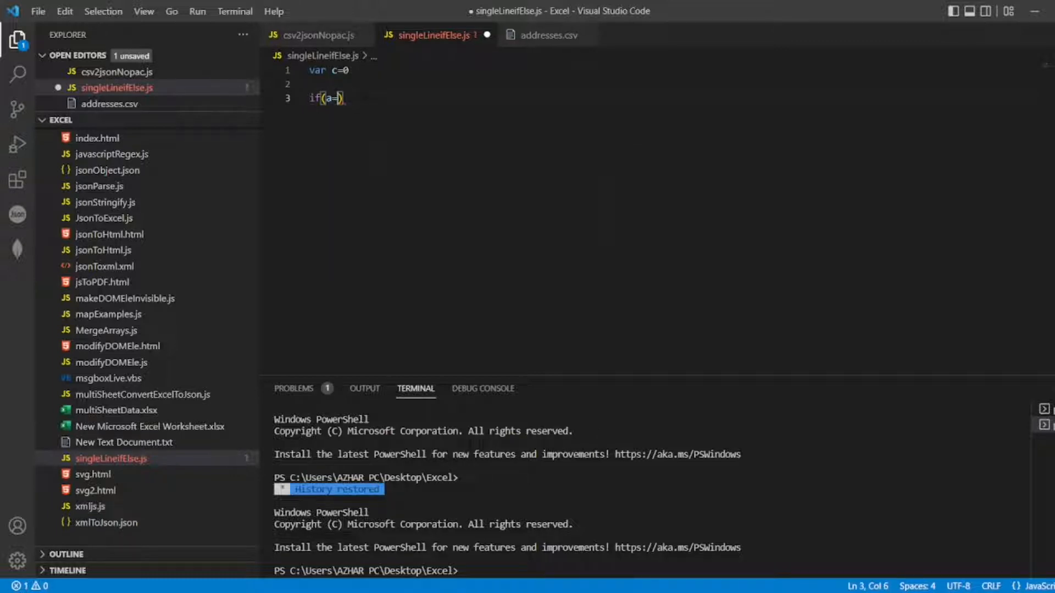
text(b){)
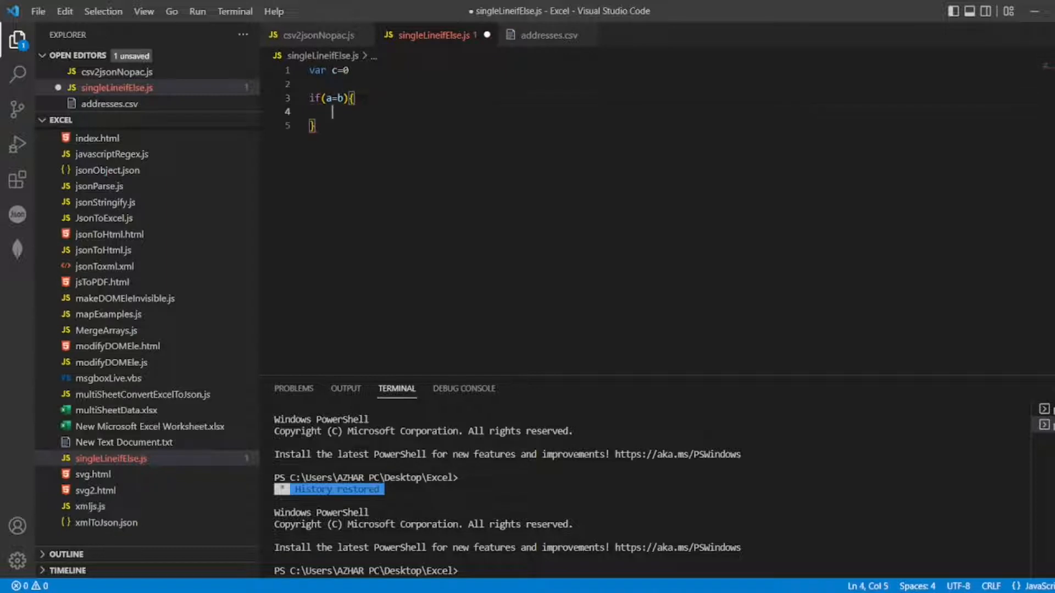
text(c=)
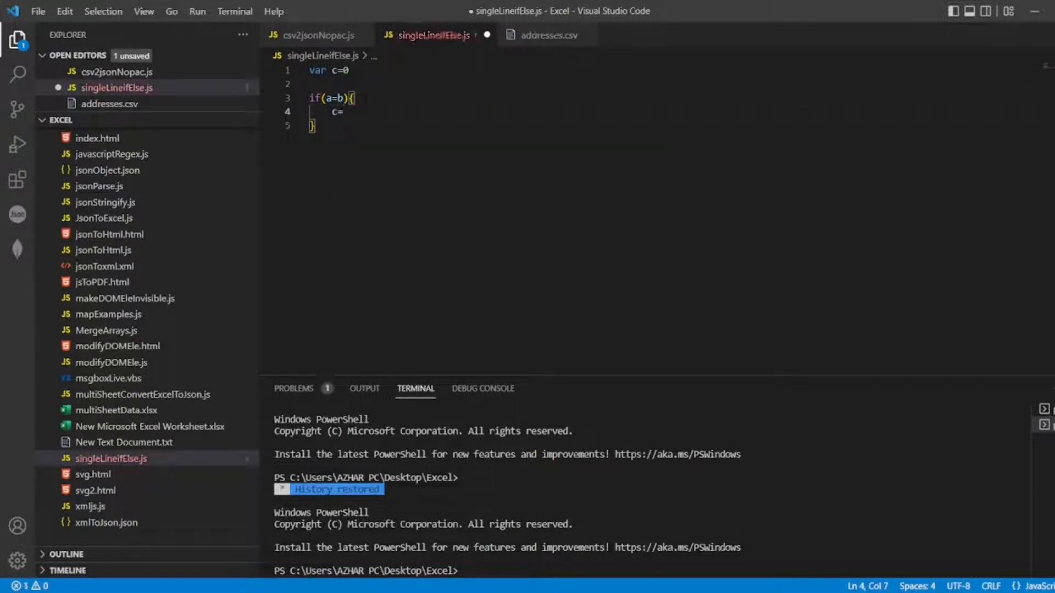
text(c)
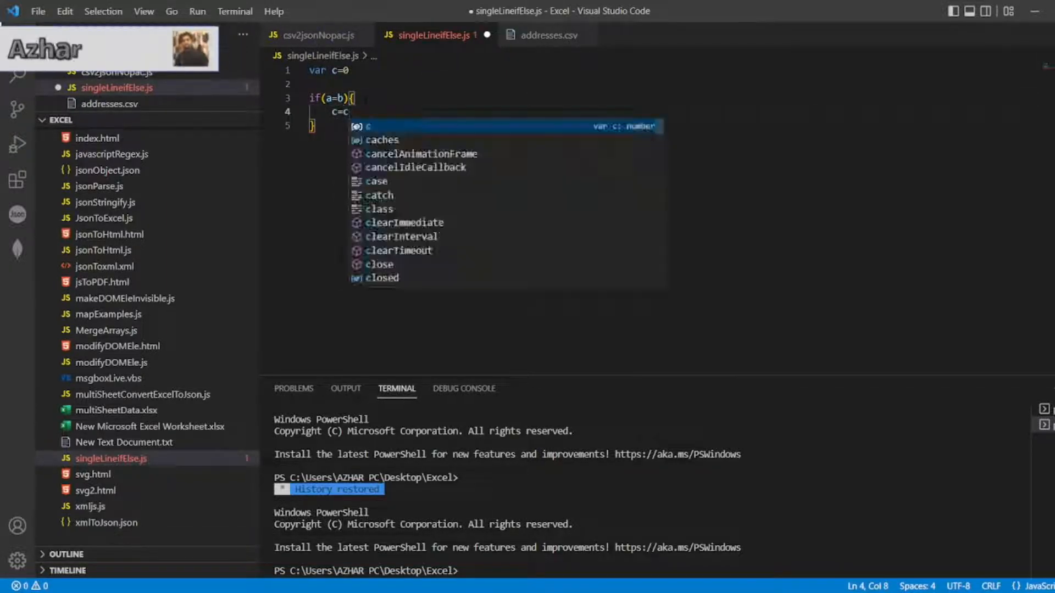
text(+1)
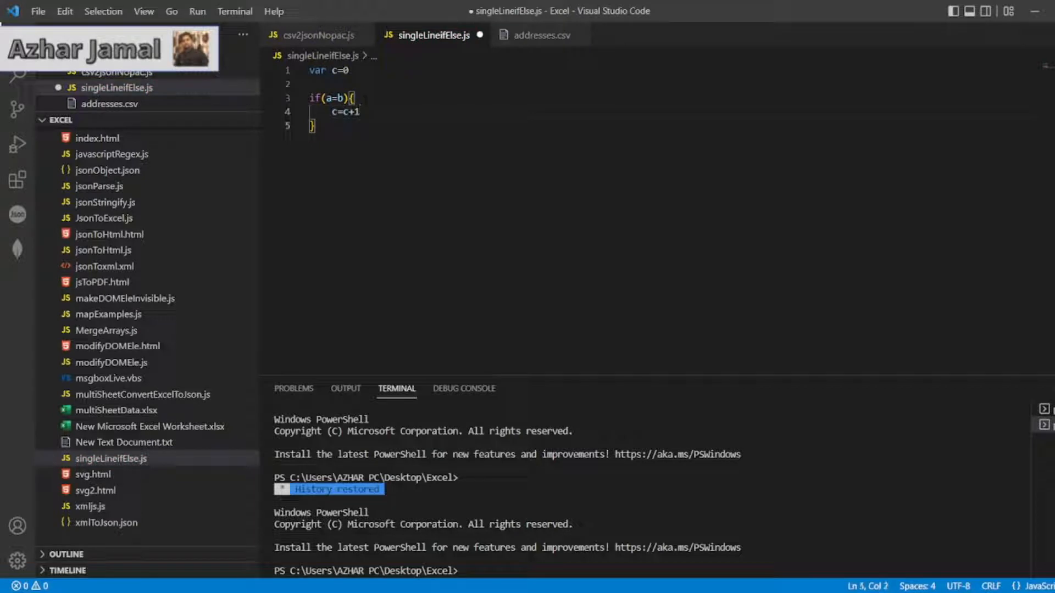
text(elseif)
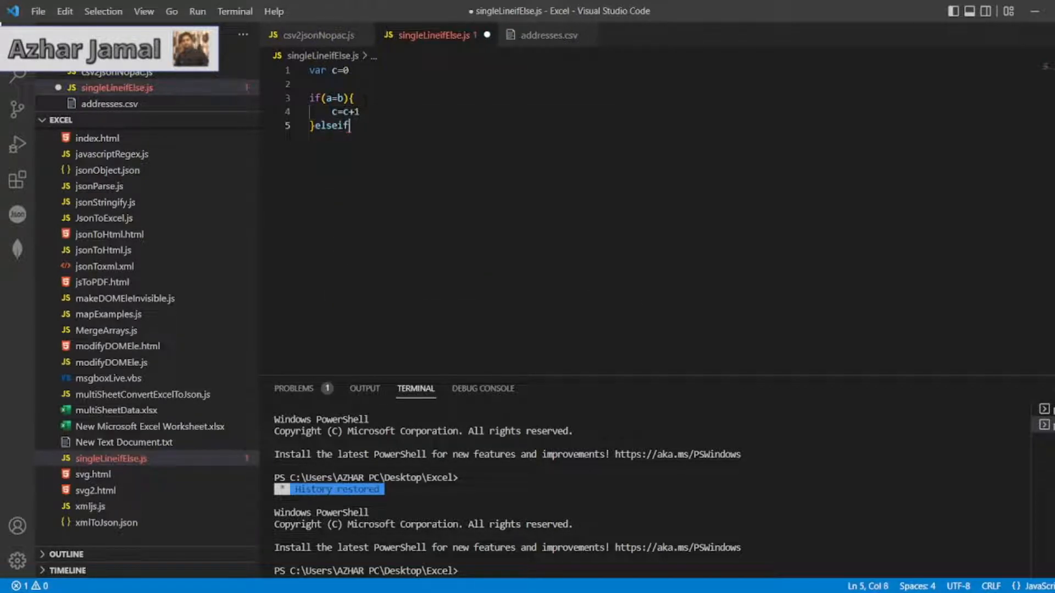
Add else if(a>b){ c=2 } and else{ c = 0 } branches after the if block
text((a>b))
text(c)
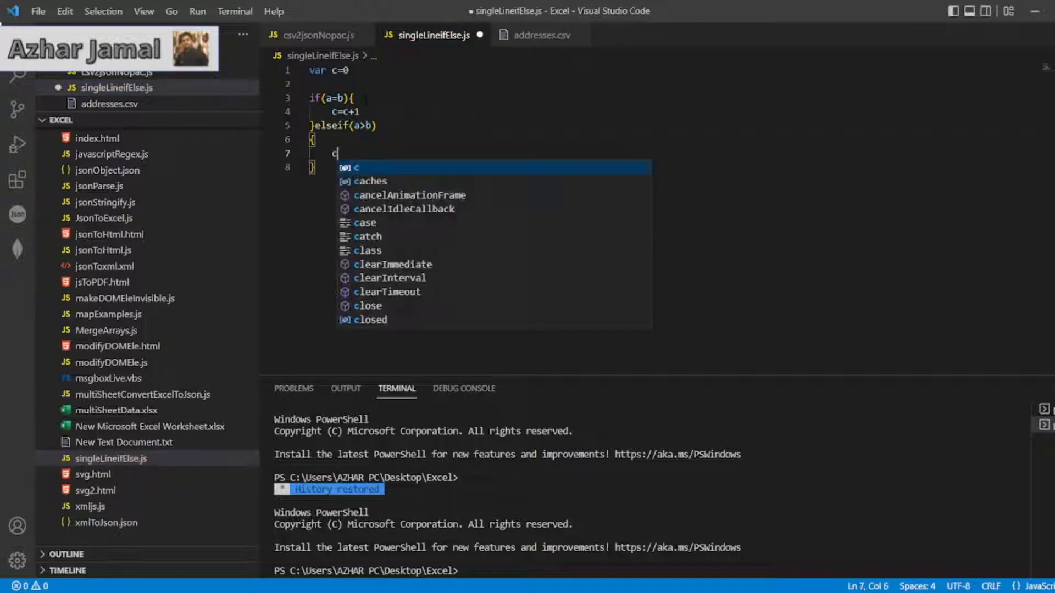
text(=2)
click(481, 167)
text(else{)
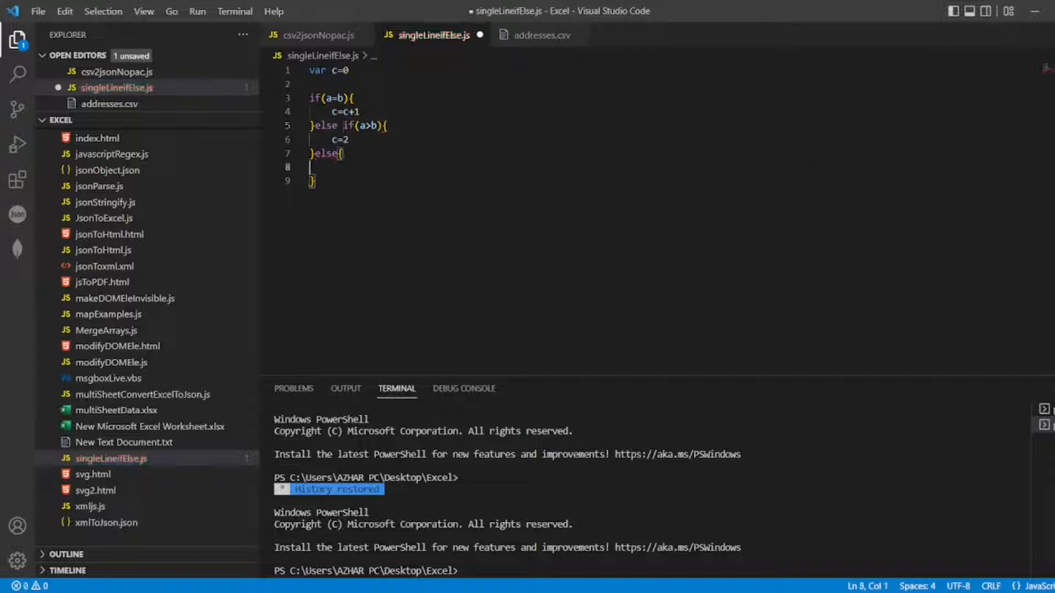
text(c = 0)
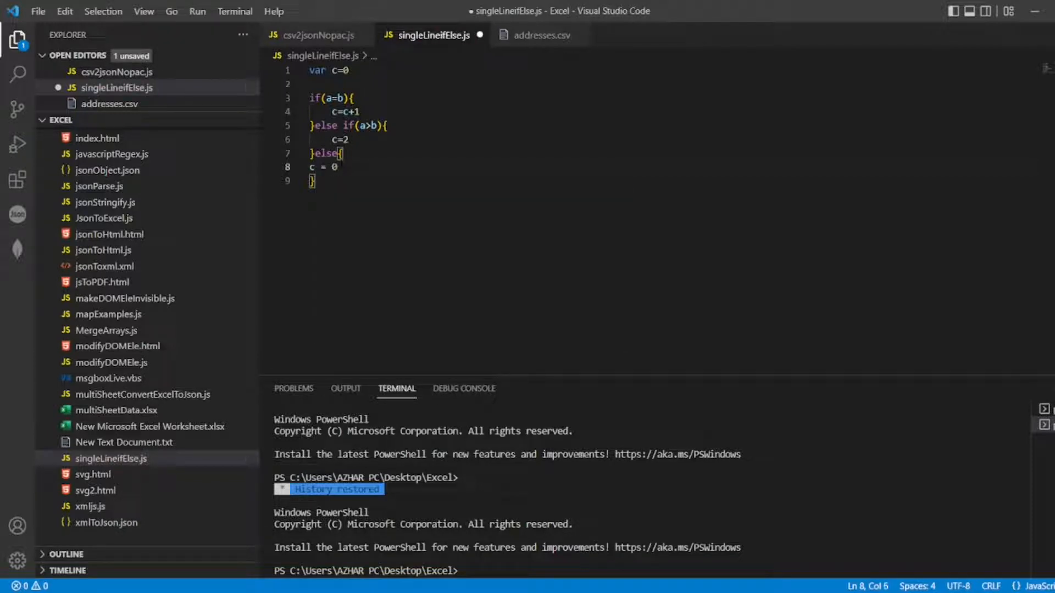
text(a)
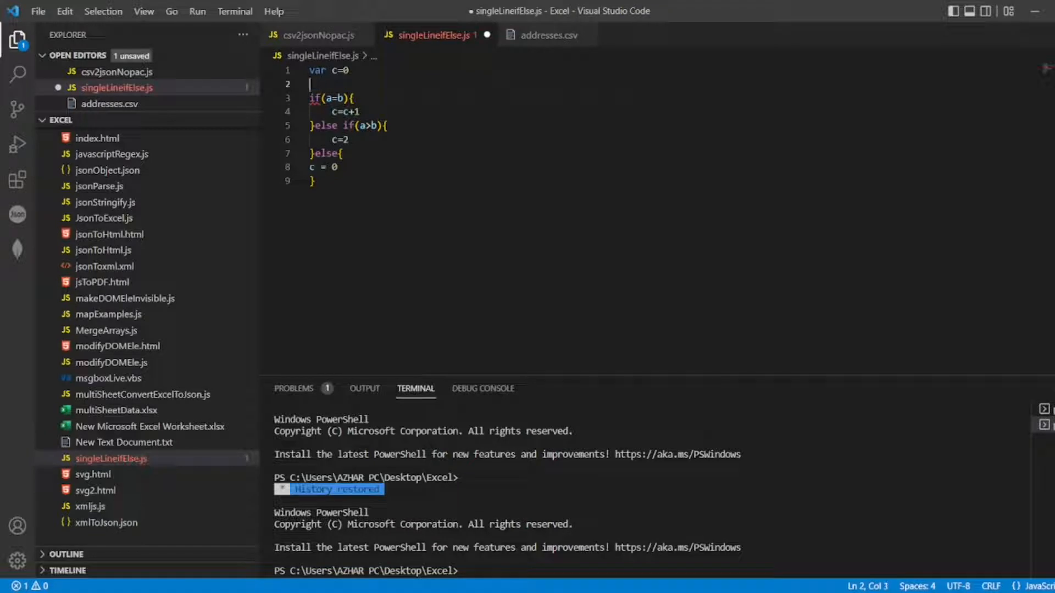
Declare var a = 4 and var b = 5 above the if block
text(var a = 4)
text(var b =)
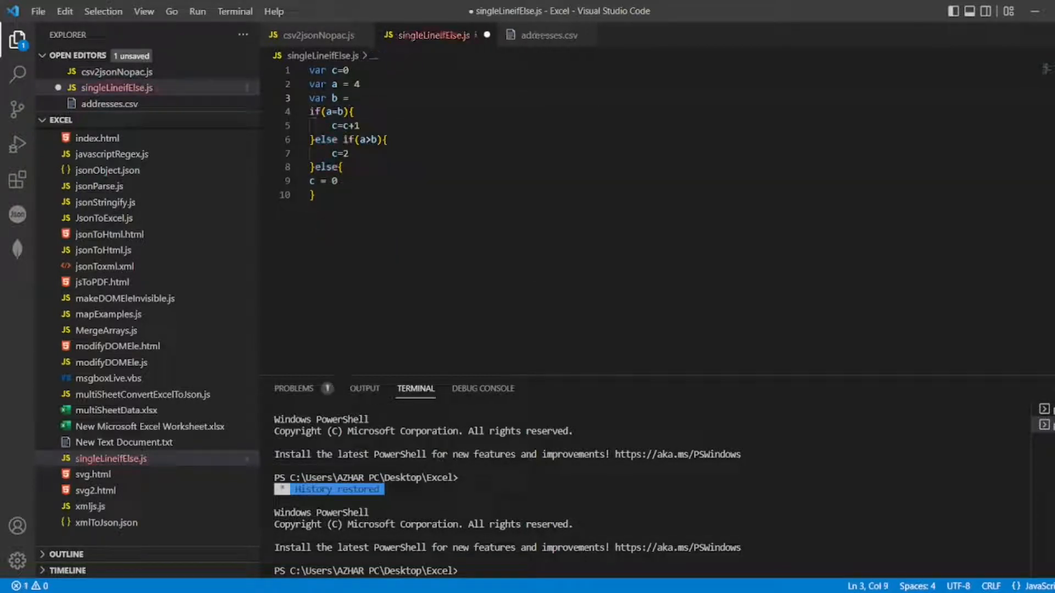
text(5)
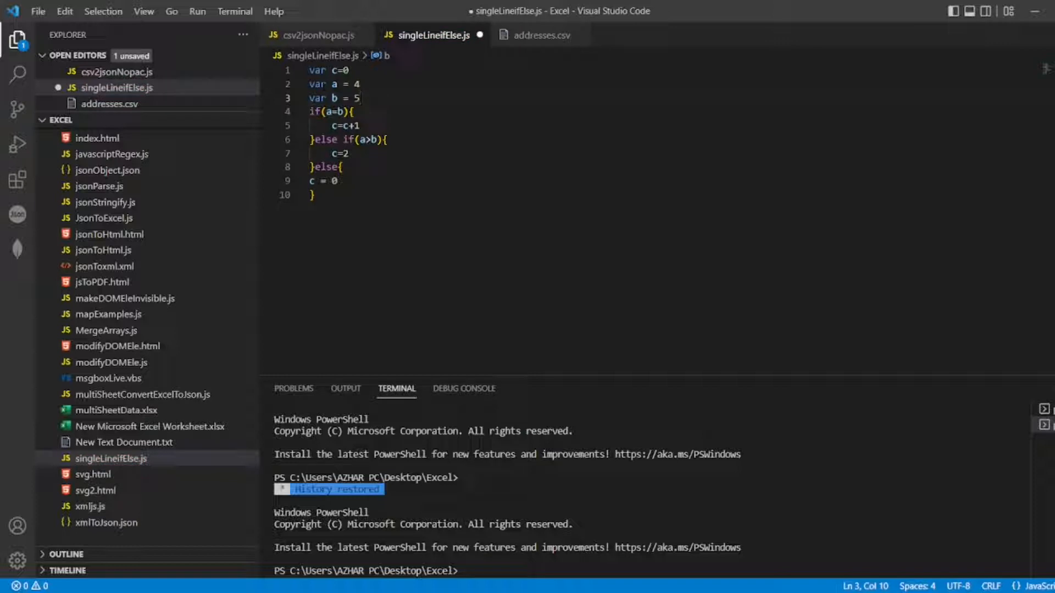
click(312, 195)
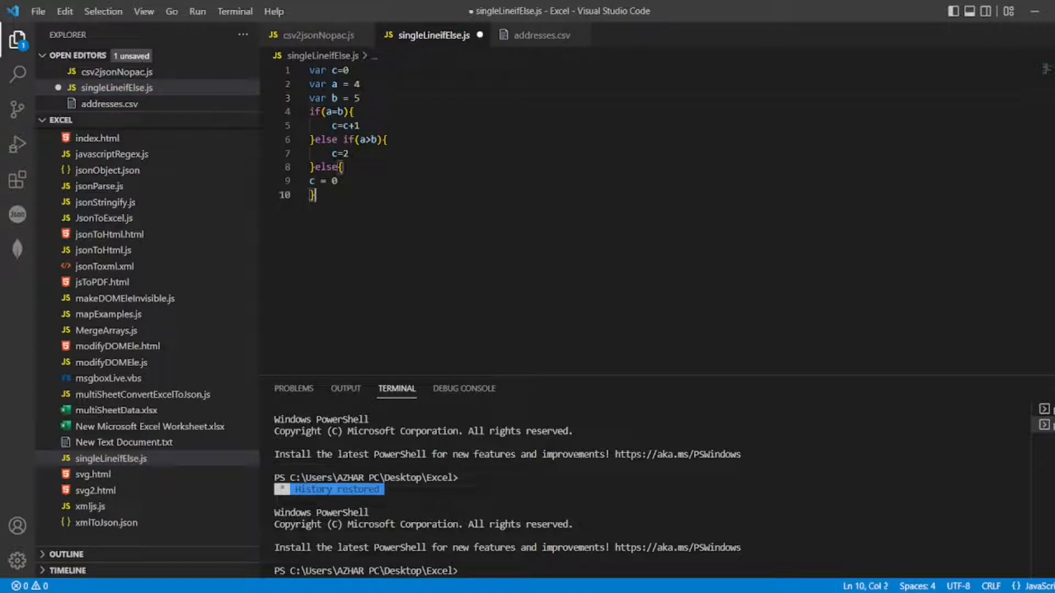
Add console.log(c) after the if/else block
text(console.)
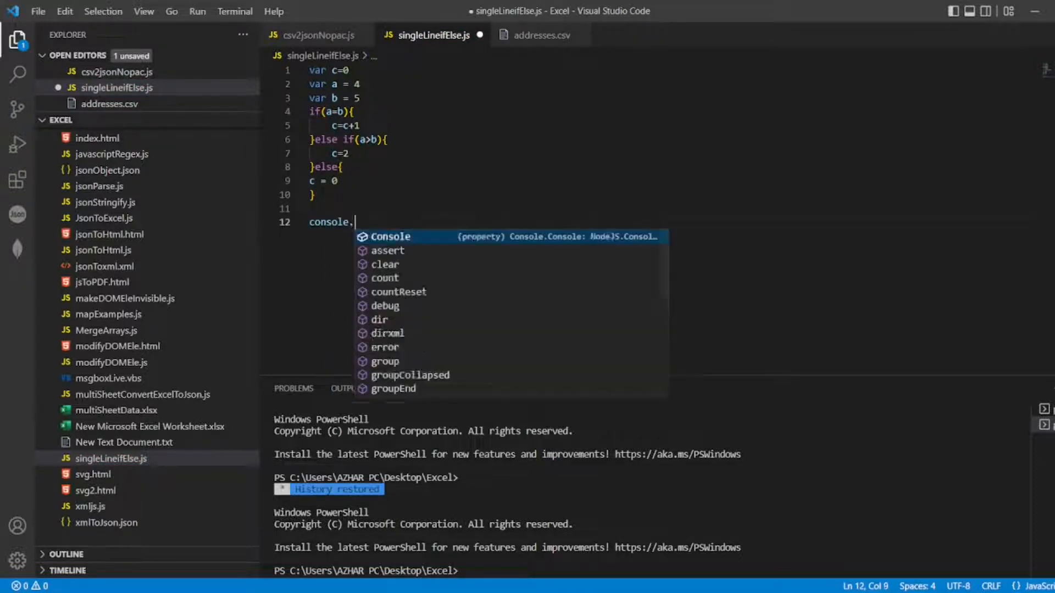
text(log(c)
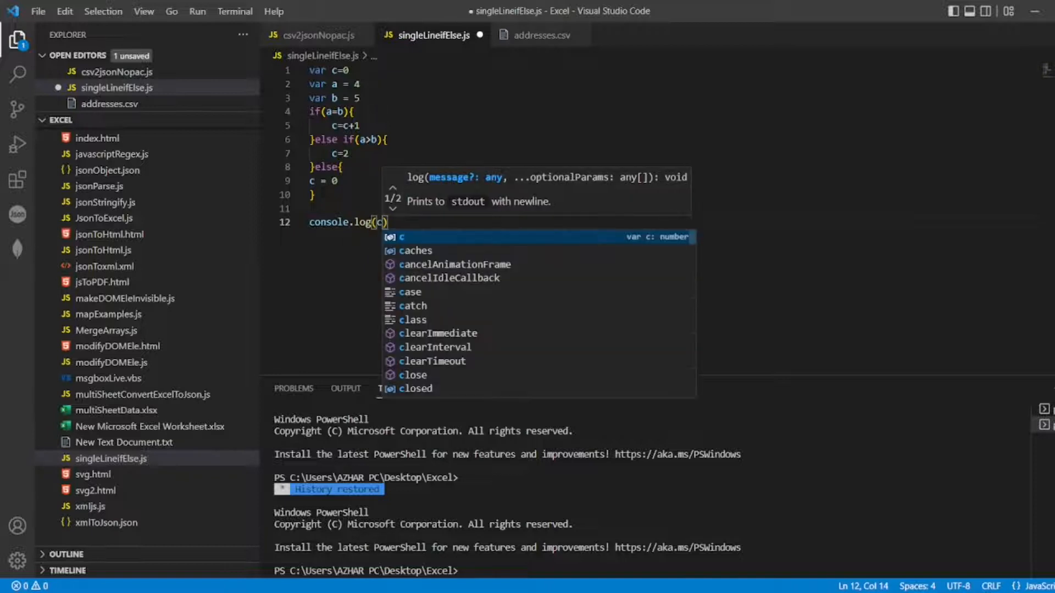
key(Escape)
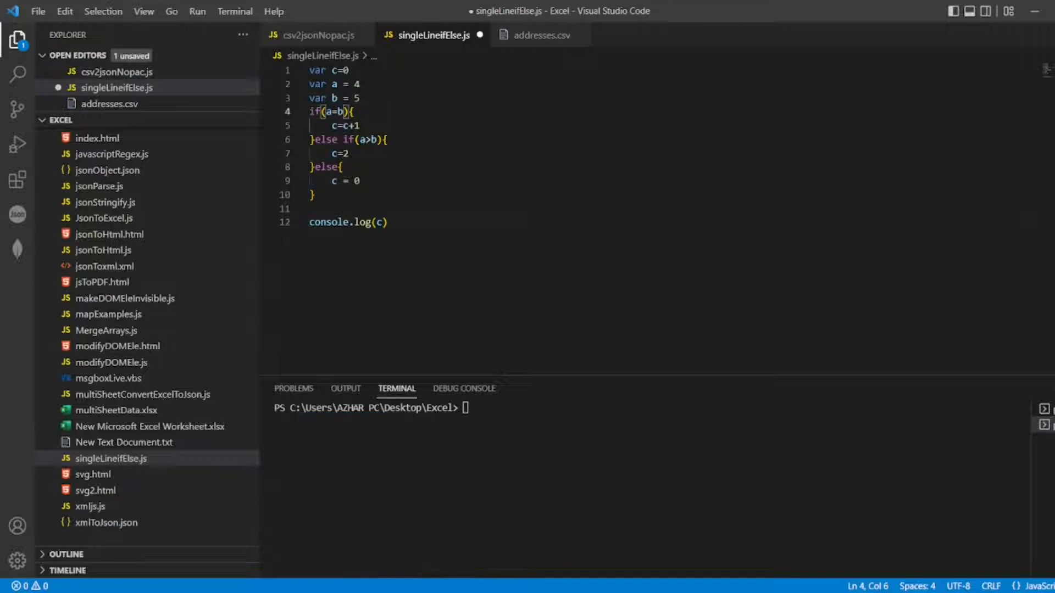
Set a to 6 with a<b and c=a+b, save, and comment out the if/else block
click(340, 69)
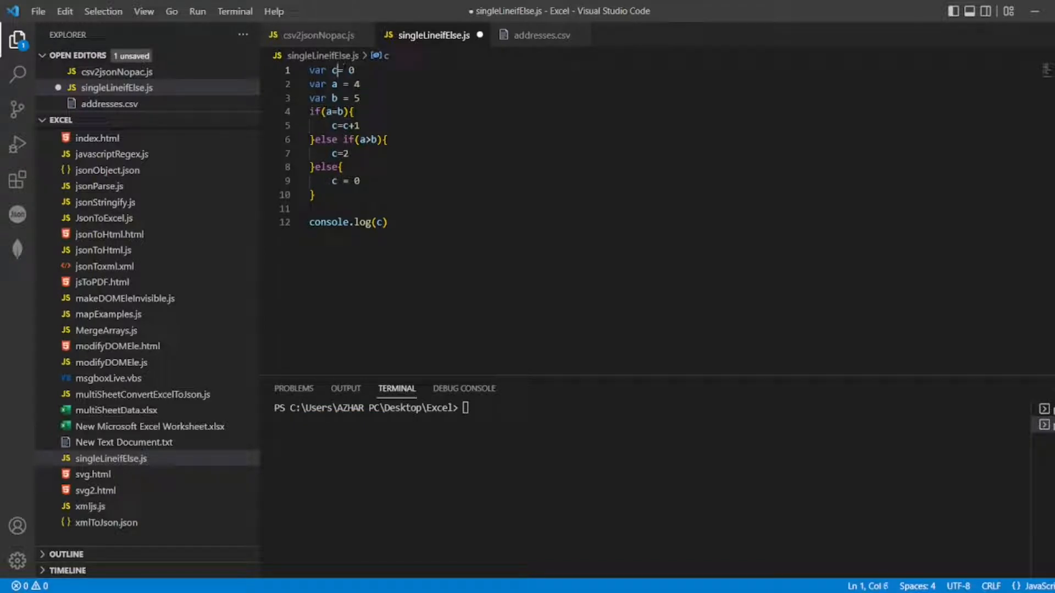
click(338, 112)
text(a+b)
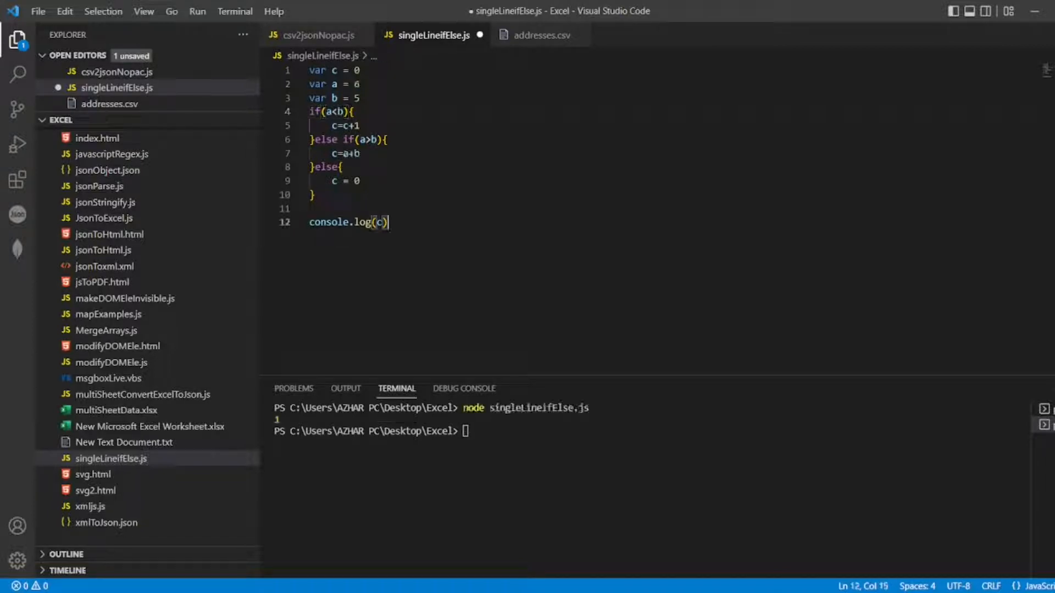
key(ctrl+s)
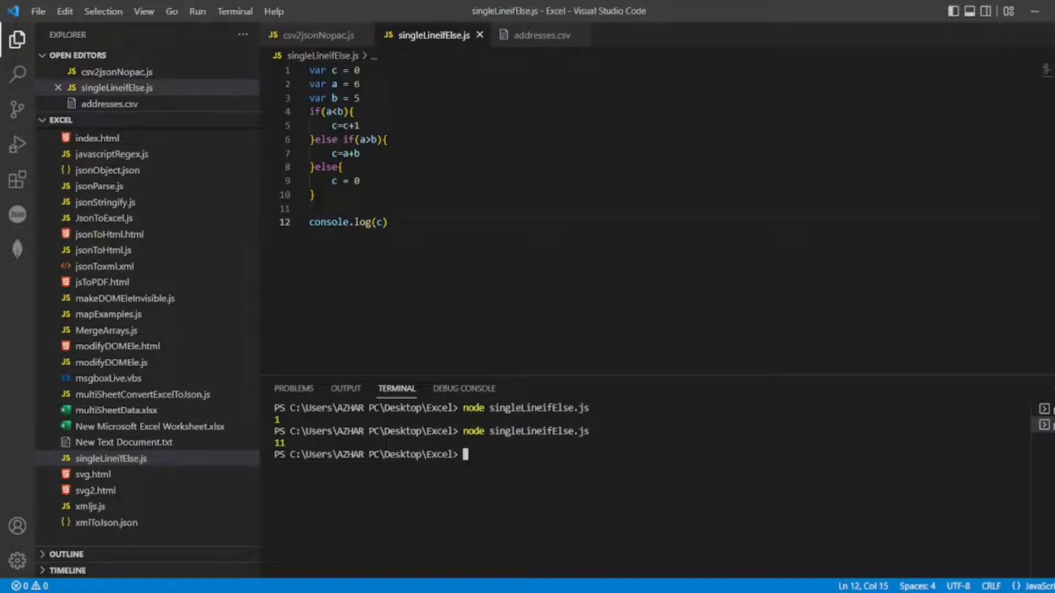
key(ctrl+/)
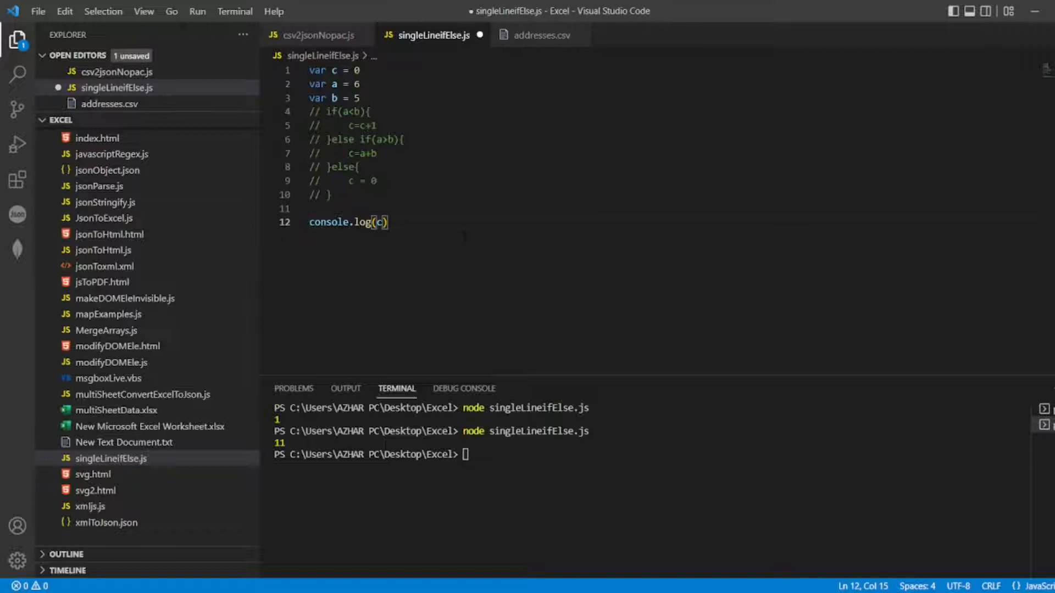
Write c = a>b ? c=c+1 : a<b ? c=a+b : c=0 below the commented block
click(348, 180)
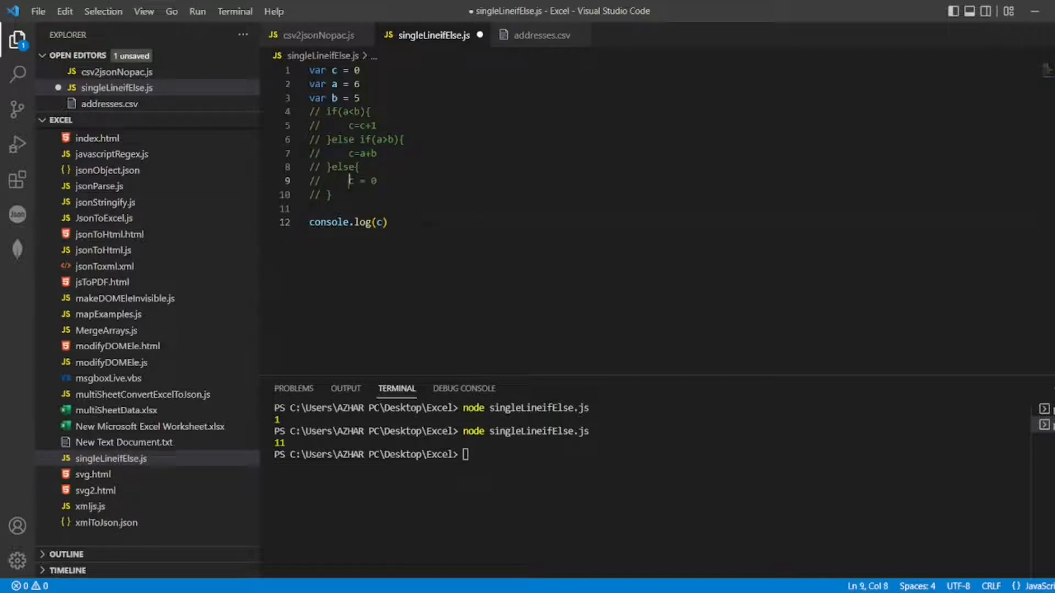
key(Enter)
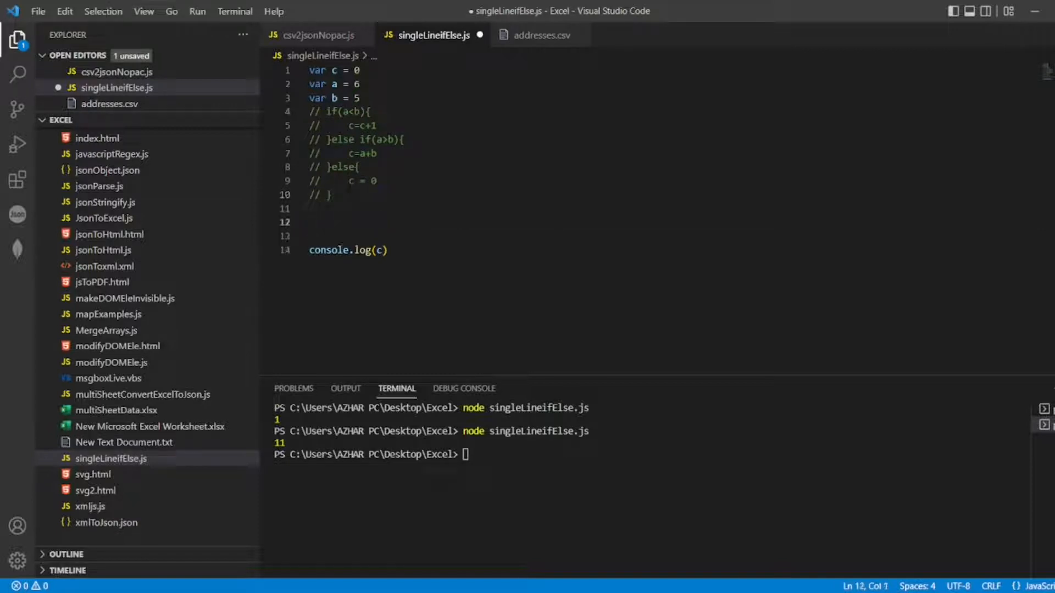
text(c)
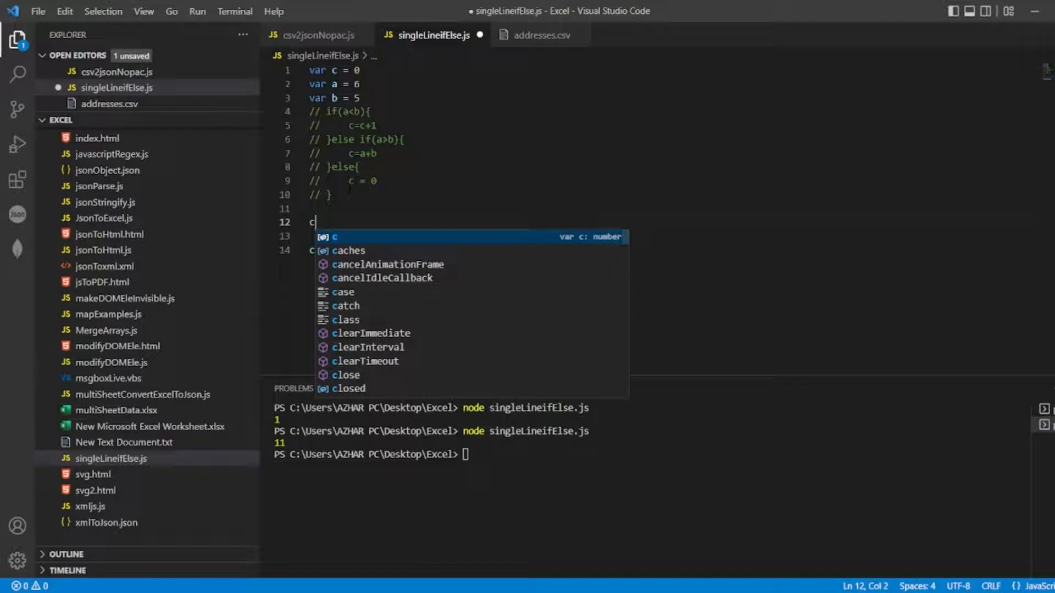
text(=)
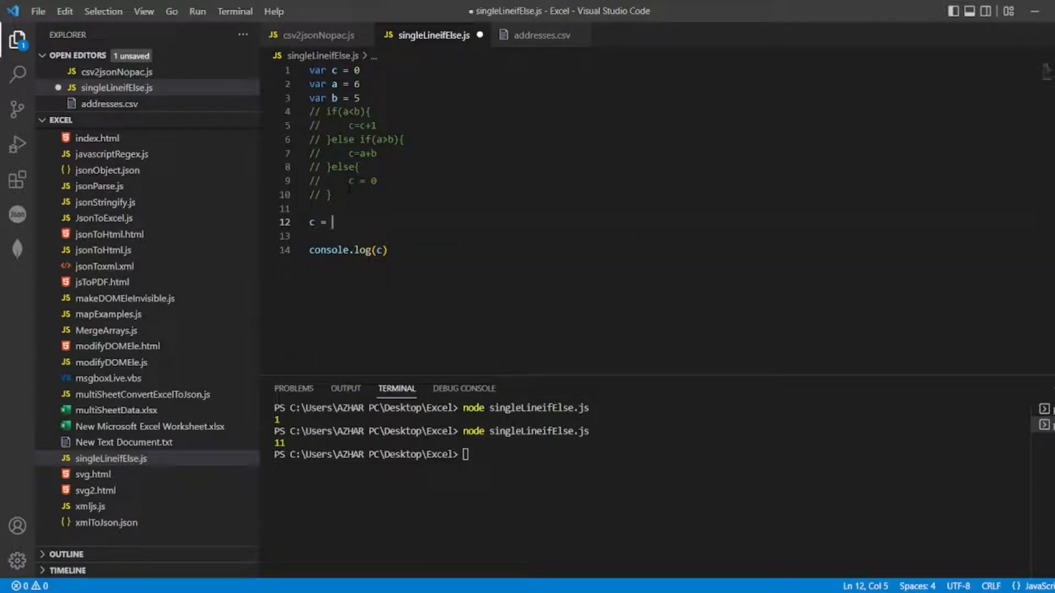
text(a)
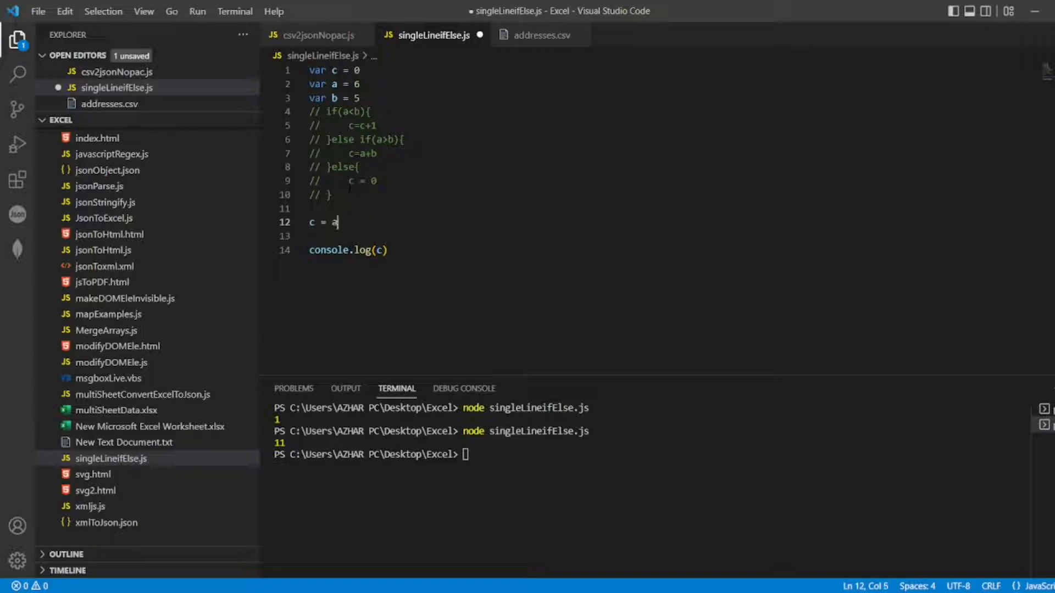
text(>b ? c)
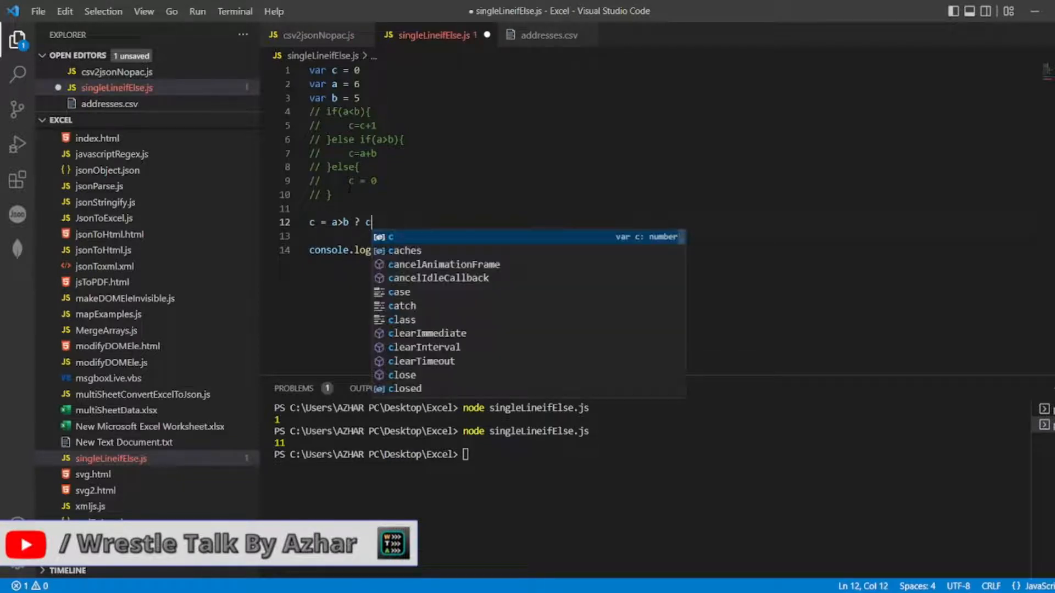
text(=c+1 :)
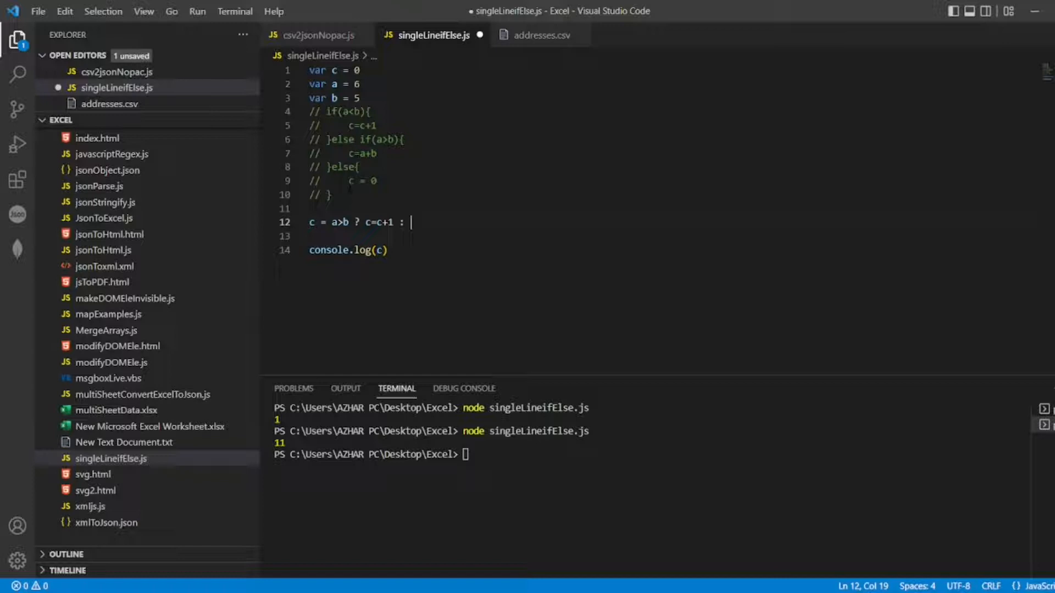
text(a<b ?)
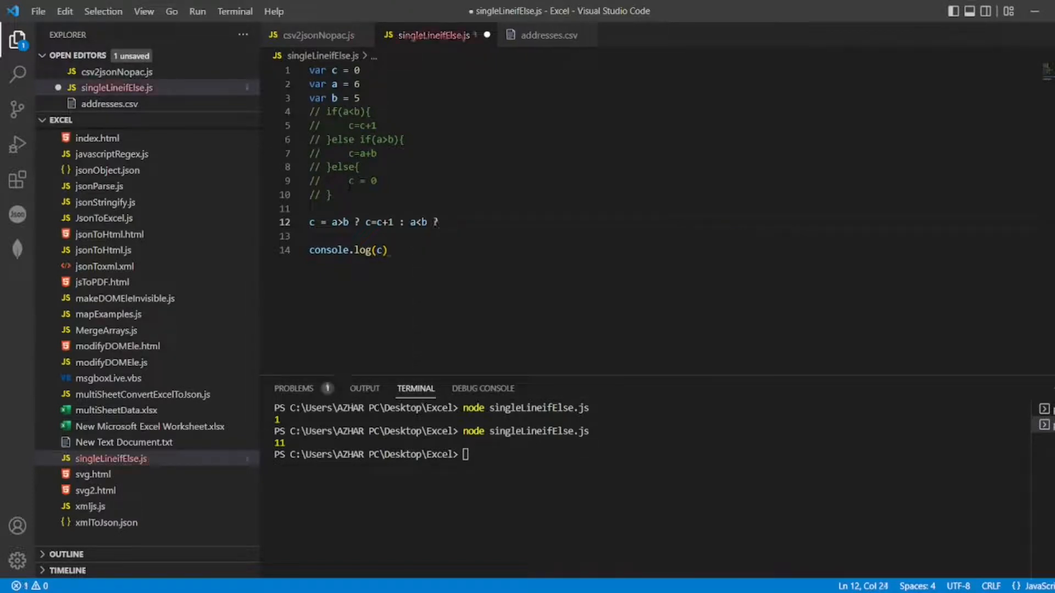
text(c=a)
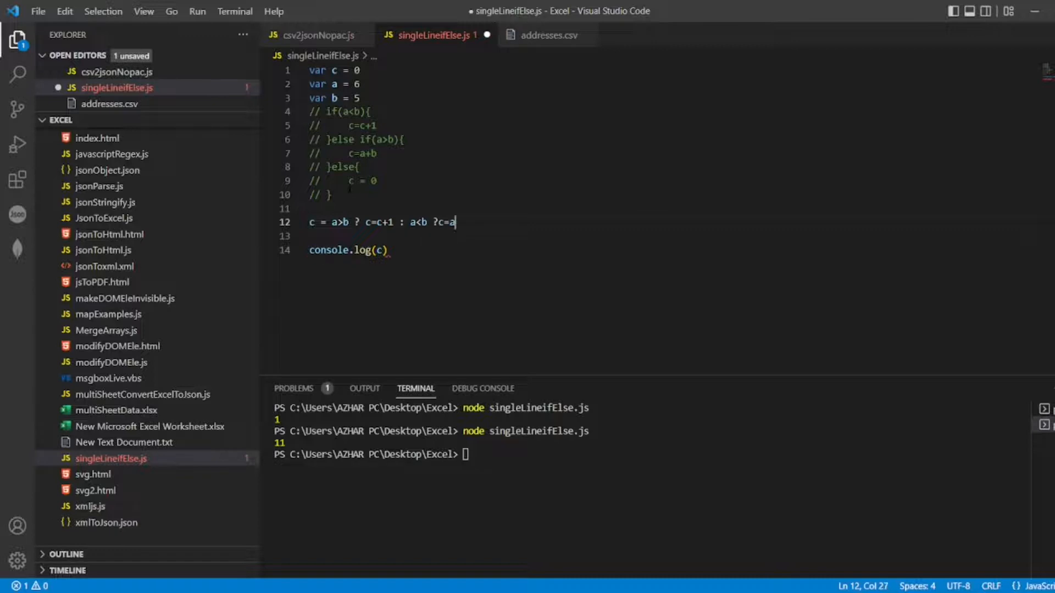
text(+b :)
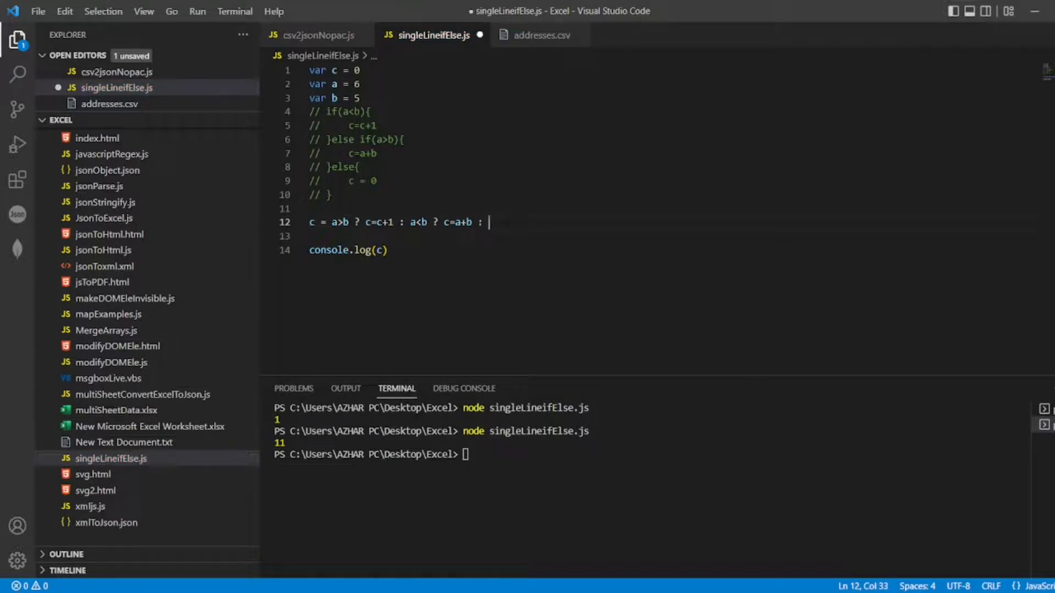
text(c=0)
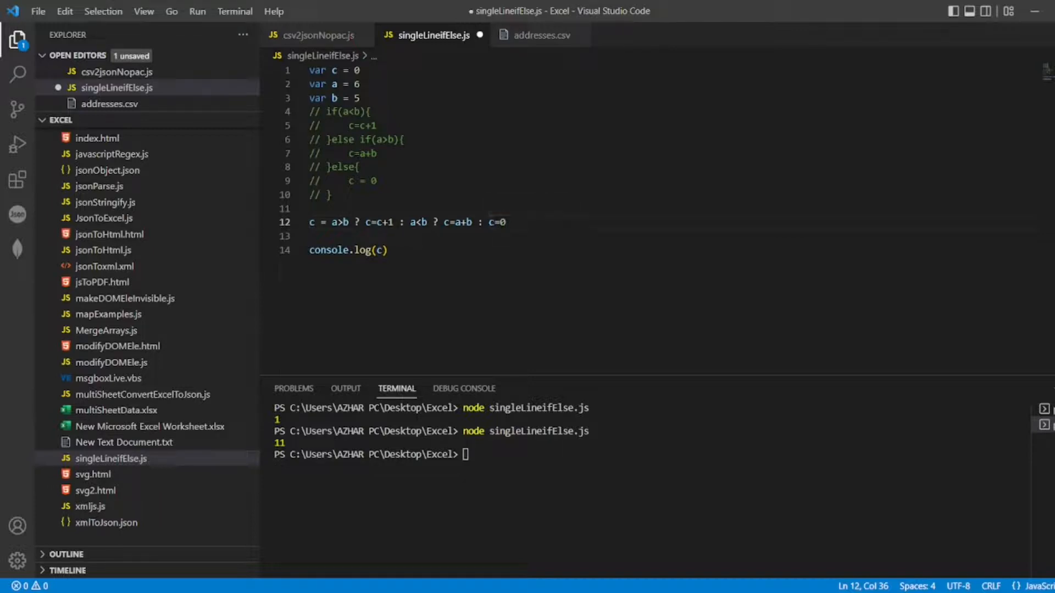
Clear the terminal with cls, set a to 4, save, and run the script to print 9
text(c)
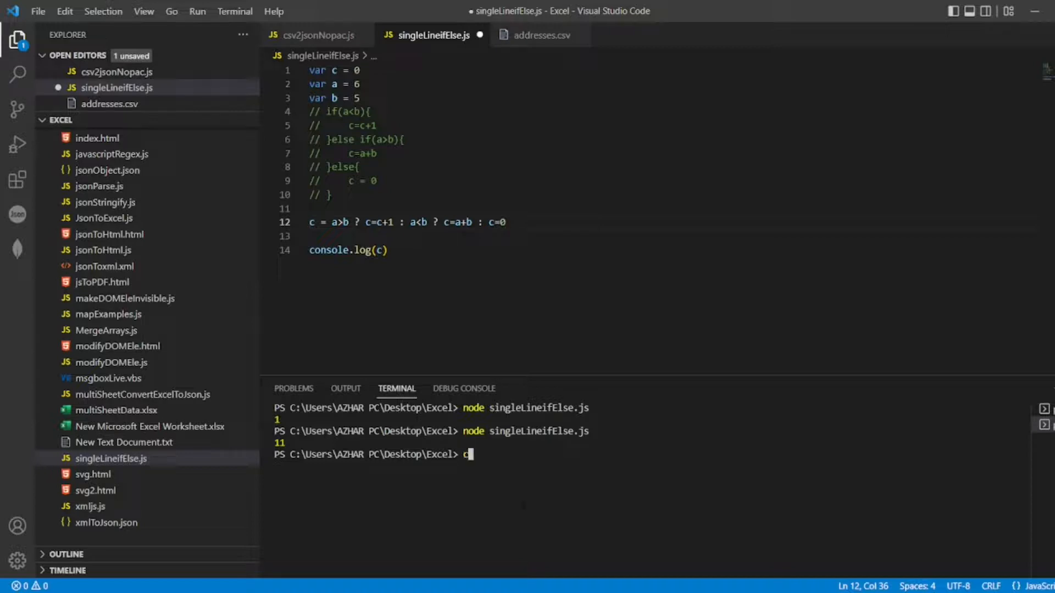
text(ls)
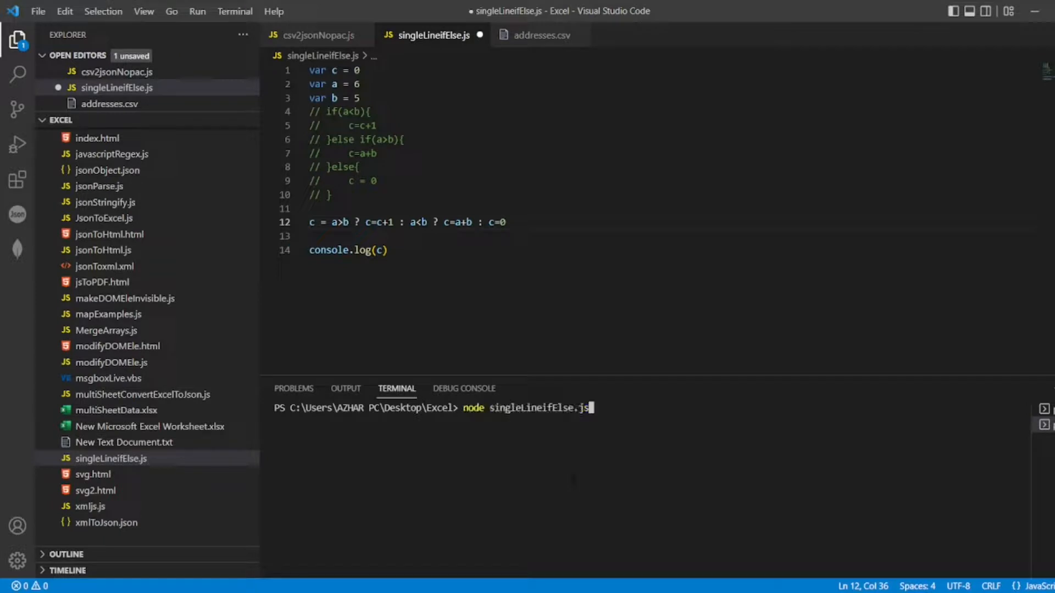
key(Return)
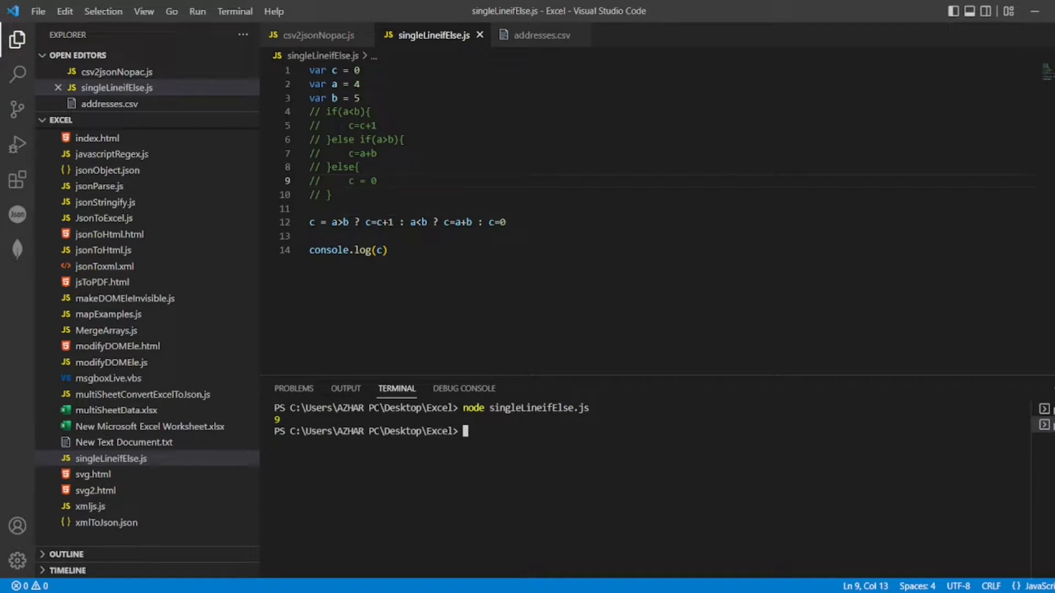
Rerun the saved ternary script with a=6 (prints 1) and a=1 (prints 6)
key(Backspace)
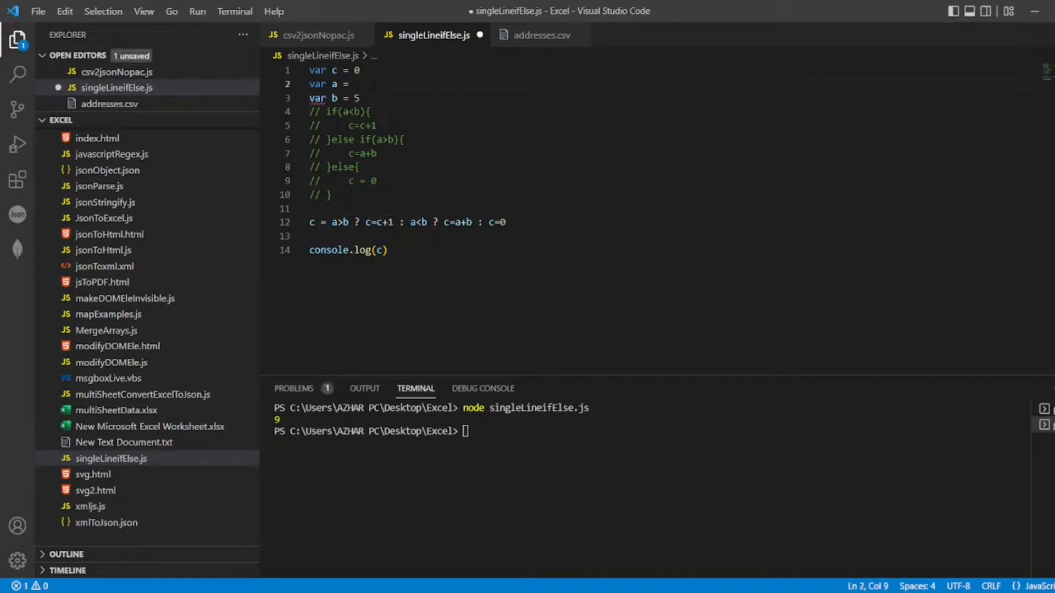
text(6)
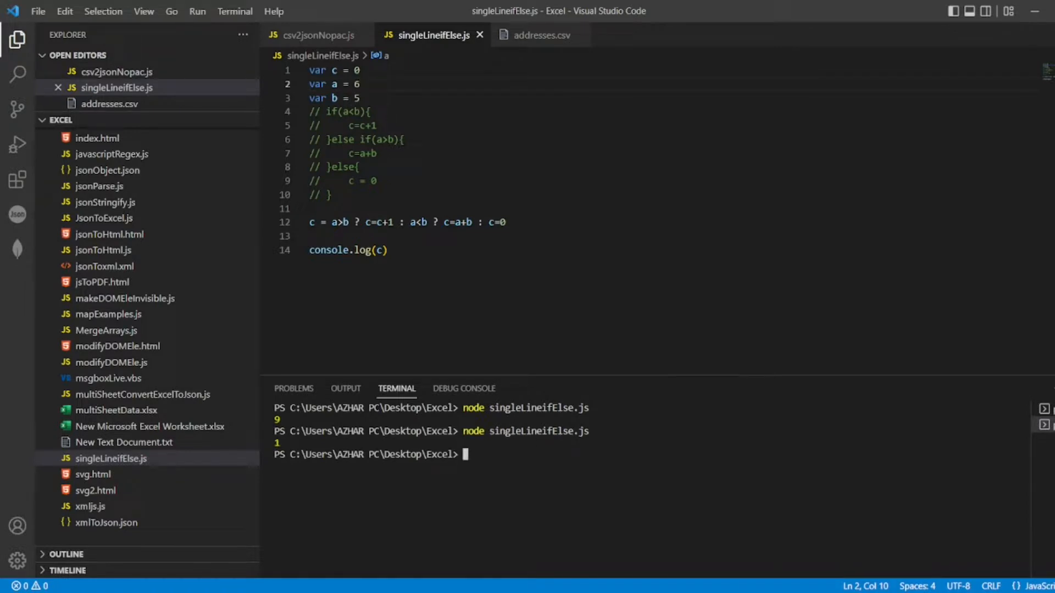
text(1)
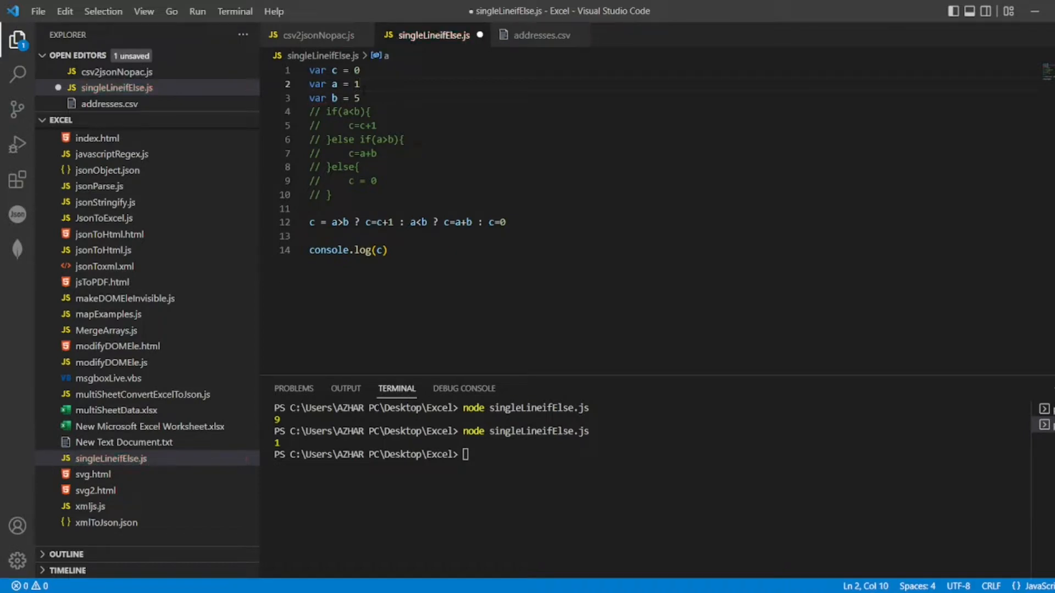
key(ctrl+s)
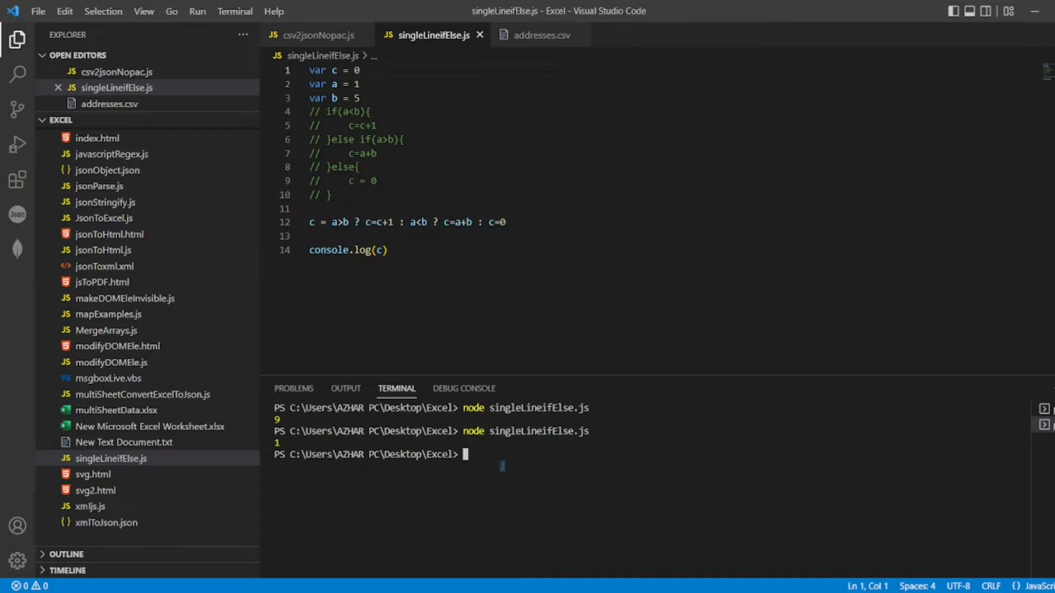
key(Return)
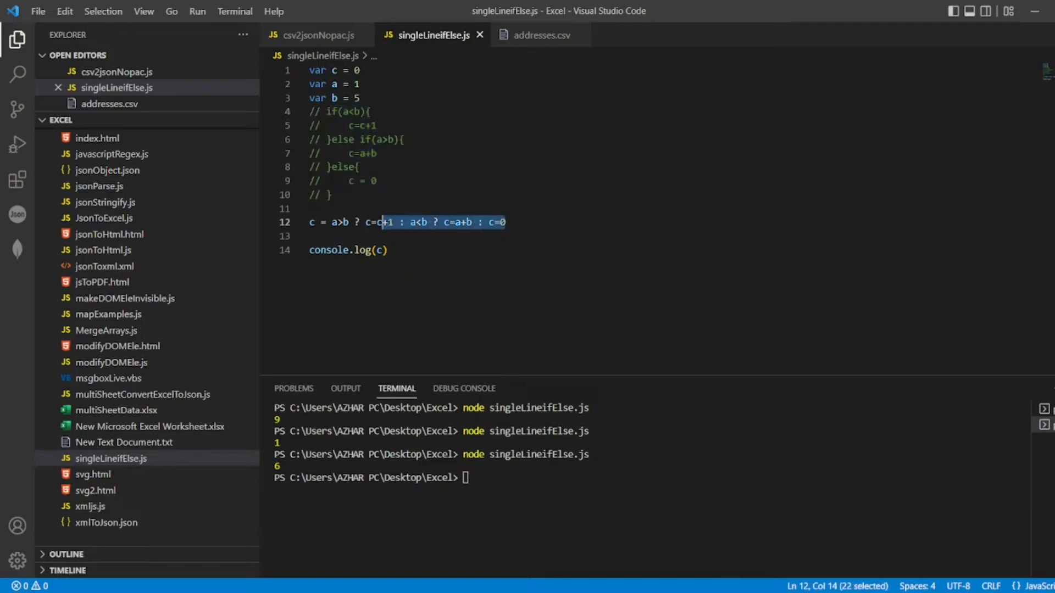
click(382, 250)
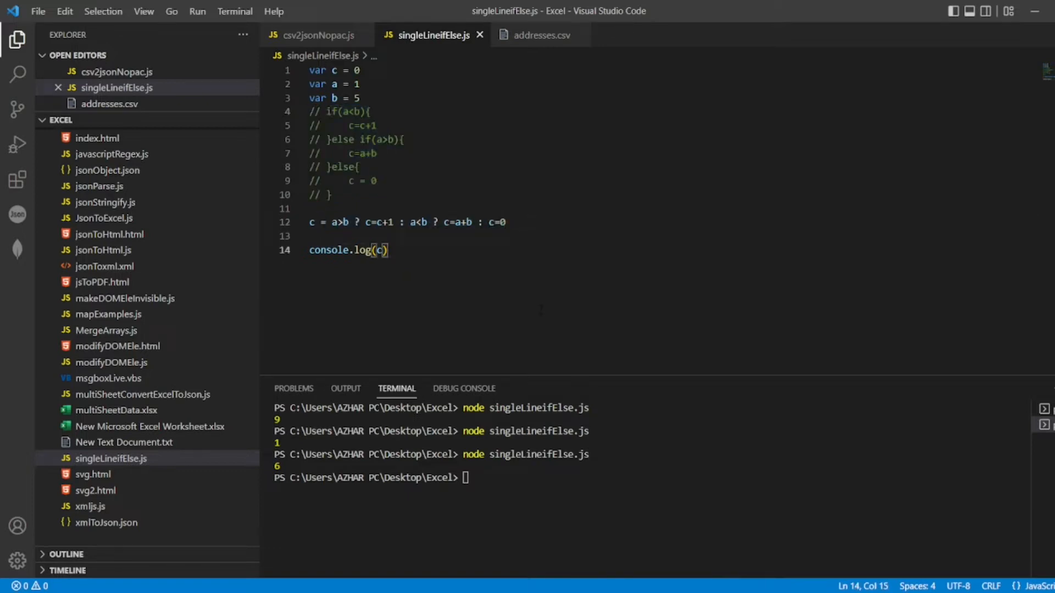